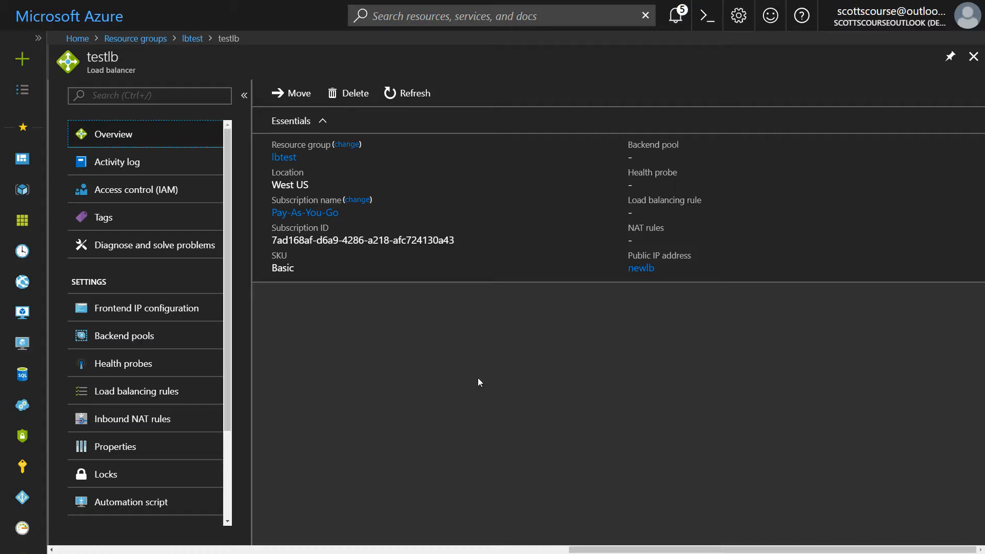
pyautogui.moveTo(518, 352)
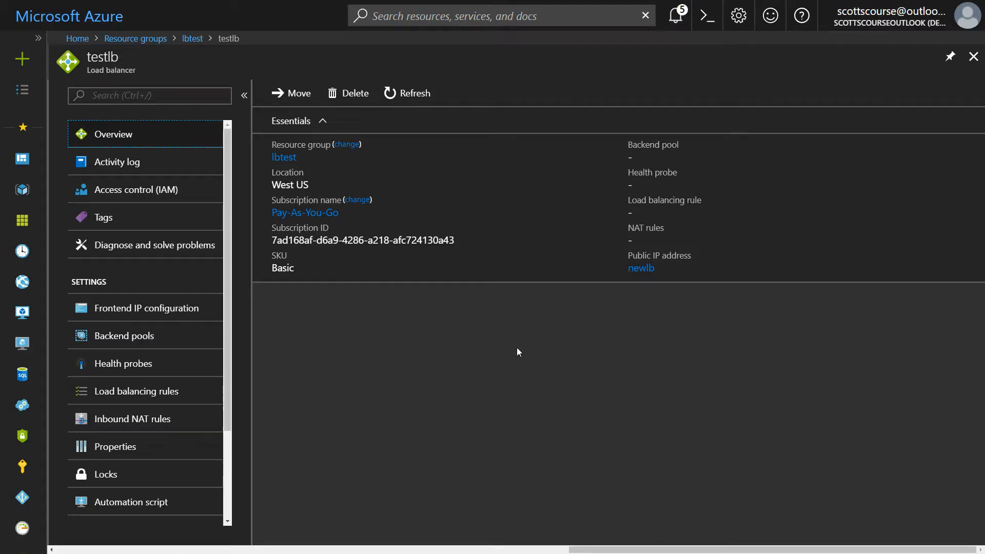
pyautogui.moveTo(519, 374)
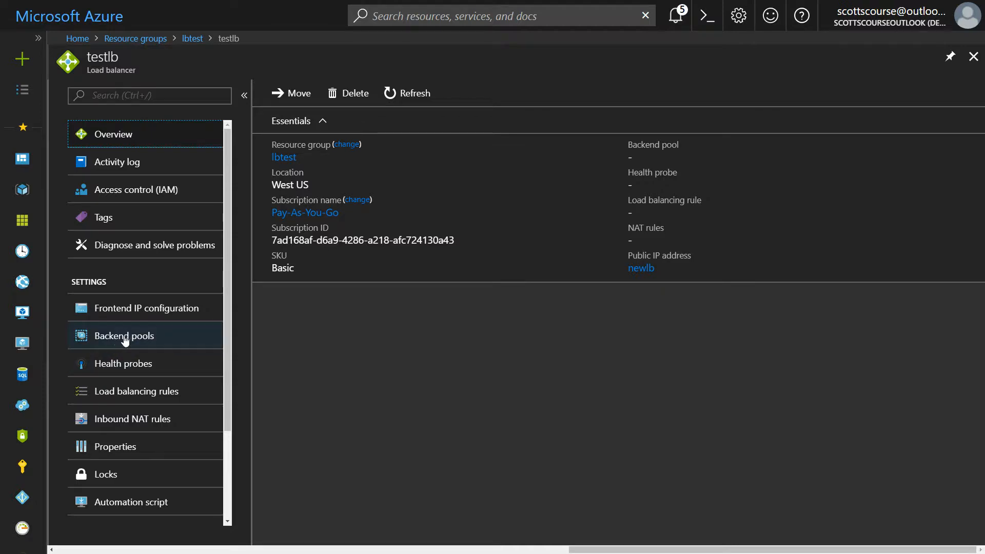
pyautogui.moveTo(117, 345)
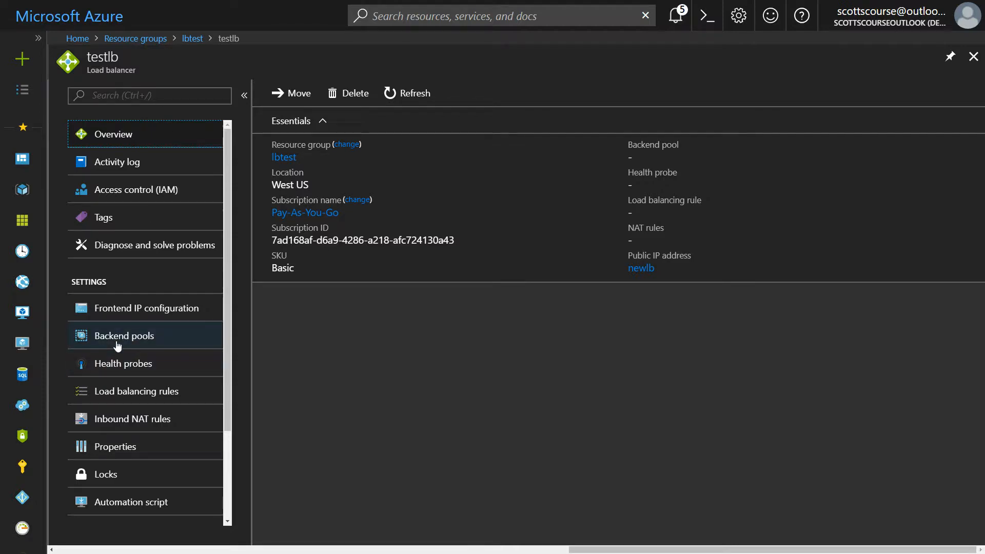
# Open the Backend pools page of the testlb load balancer
pyautogui.click(124, 335)
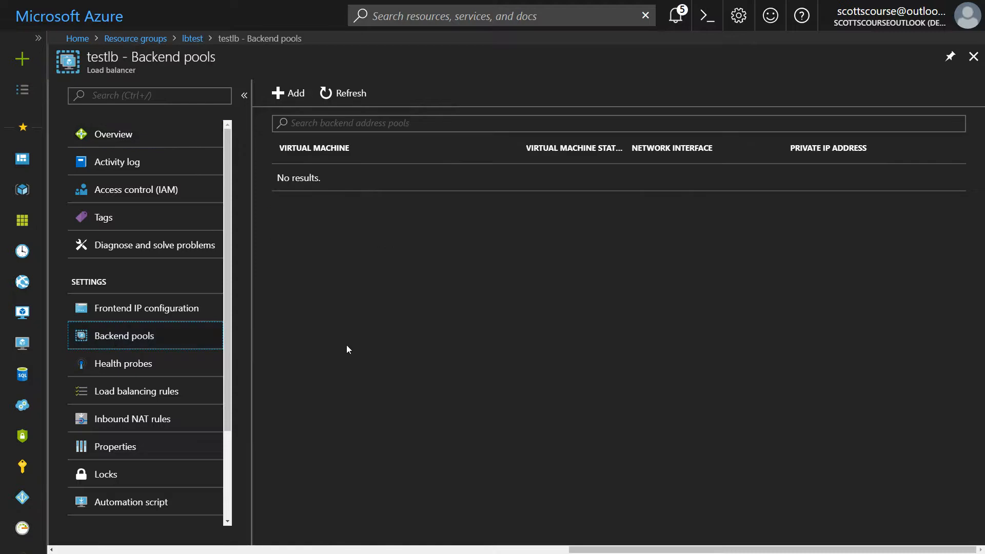
pyautogui.moveTo(346, 343)
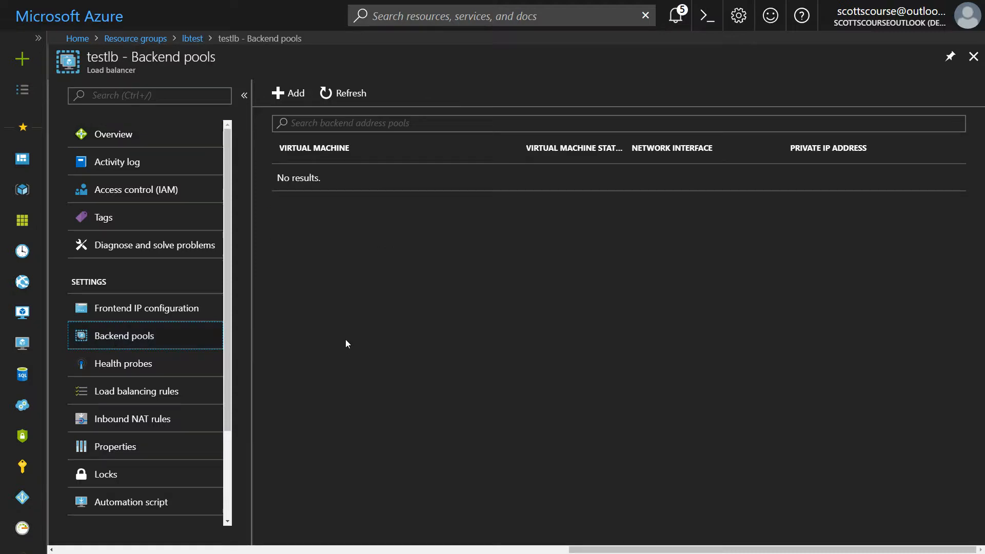
pyautogui.moveTo(296, 167)
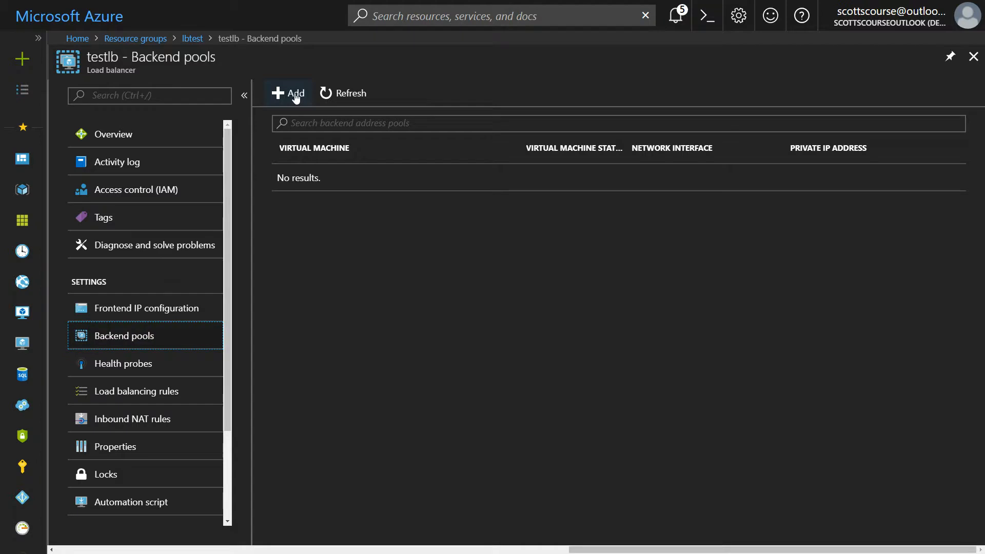
# Add backend pool 'newbep' associated with availability set NEWAS and submit it
pyautogui.click(287, 93)
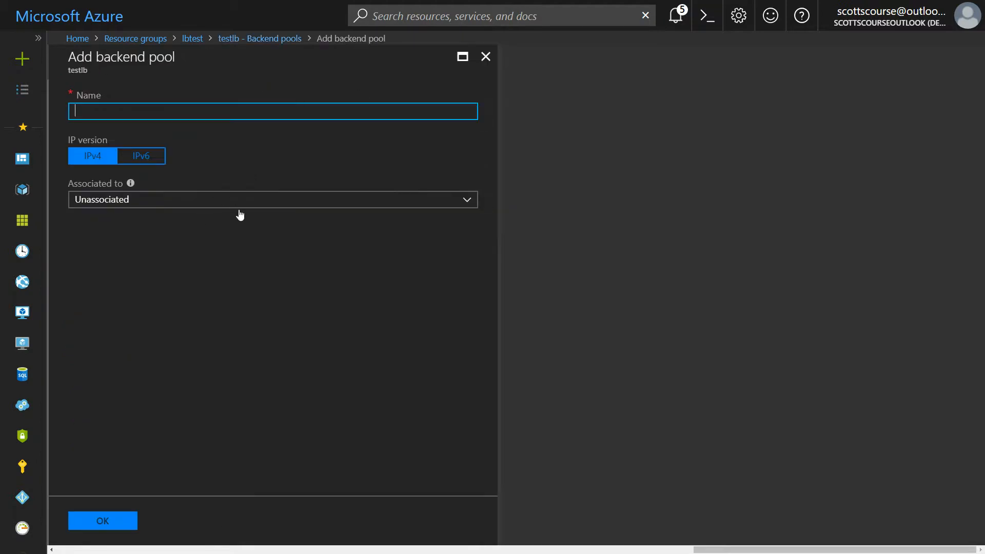
pyautogui.write('newbe')
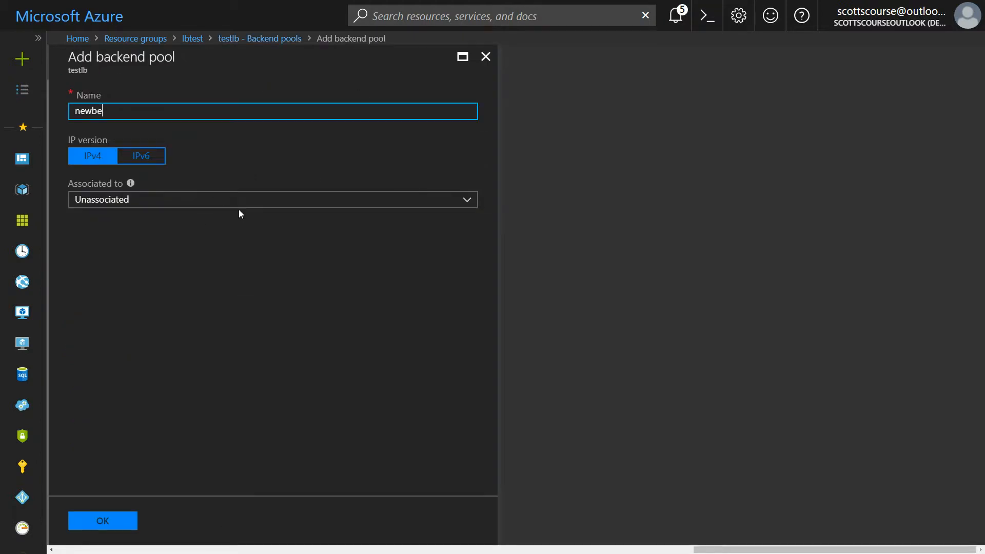
pyautogui.write('p')
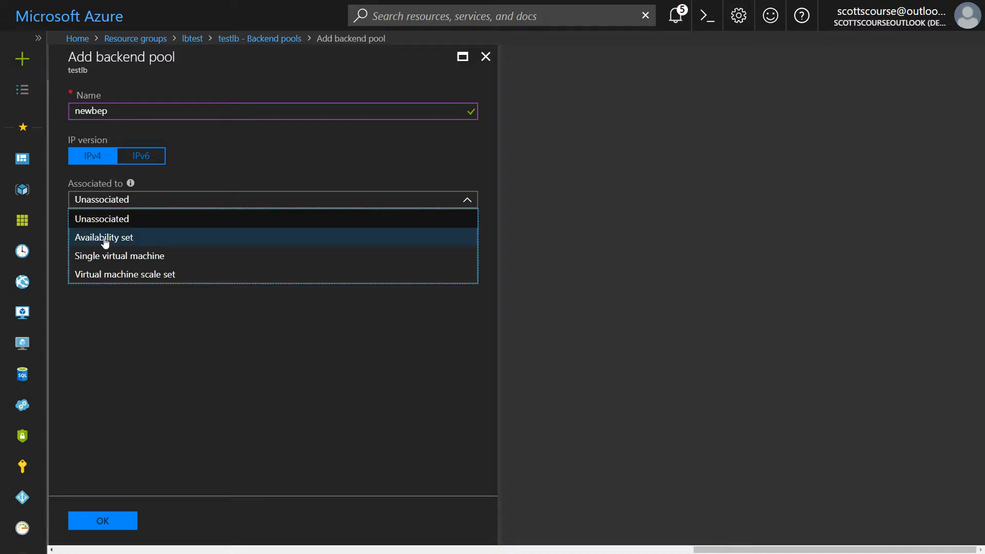
pyautogui.click(103, 237)
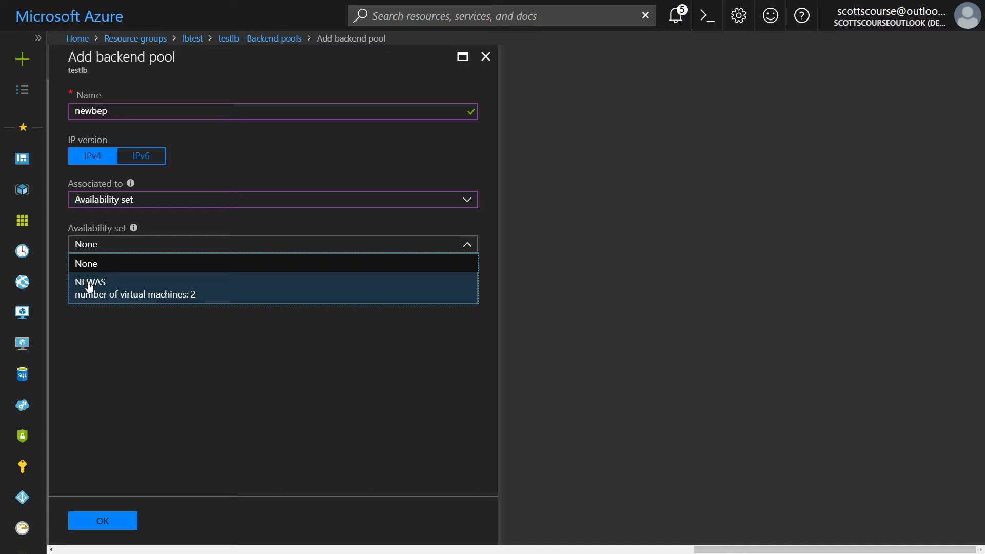
pyautogui.click(90, 288)
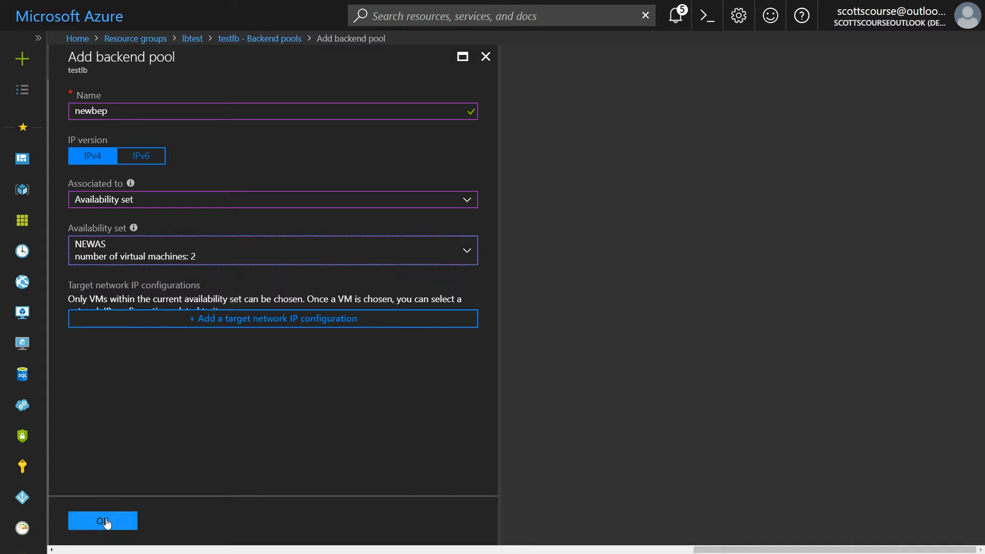
pyautogui.click(103, 520)
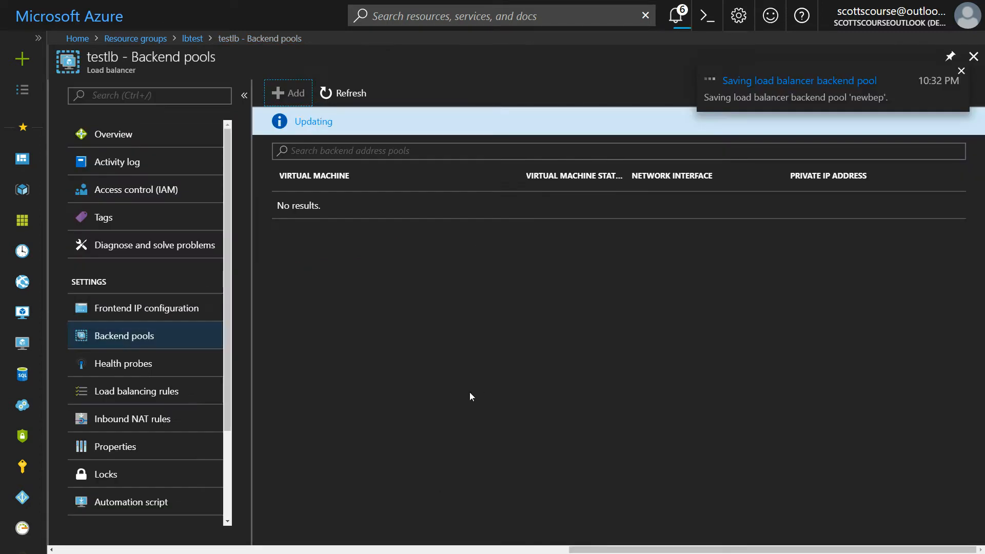
pyautogui.moveTo(776, 98)
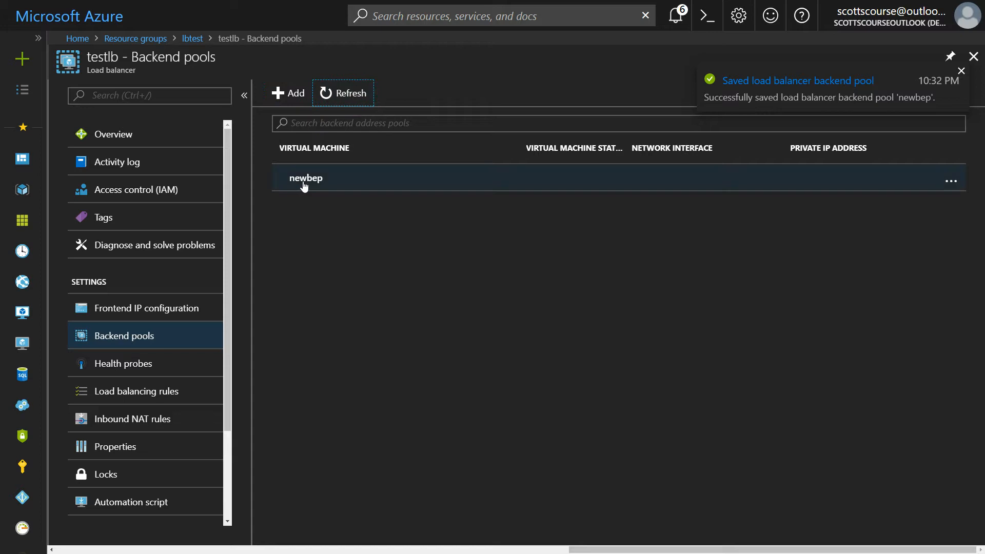
# Open newbep and set its association back to Availability set NEWAS
pyautogui.click(305, 178)
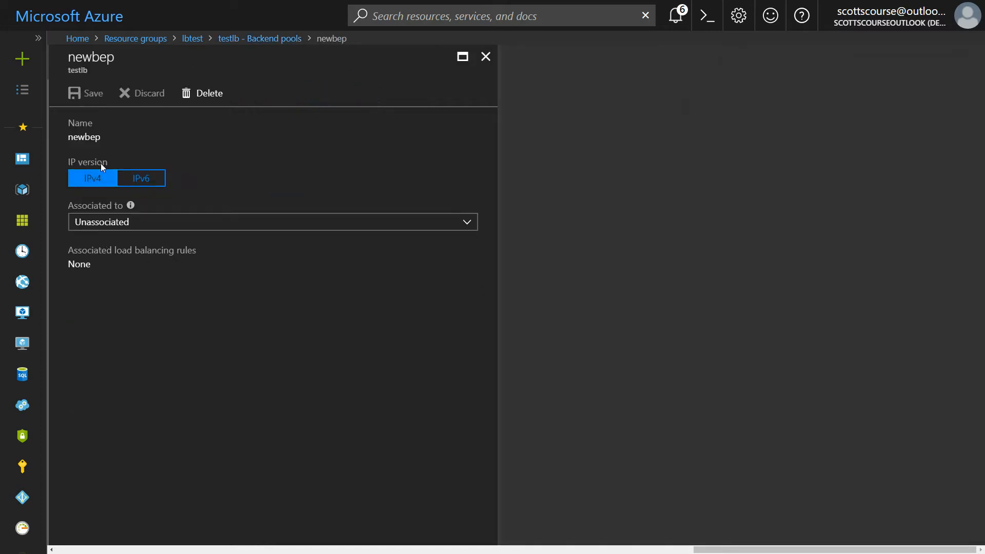
pyautogui.moveTo(294, 148)
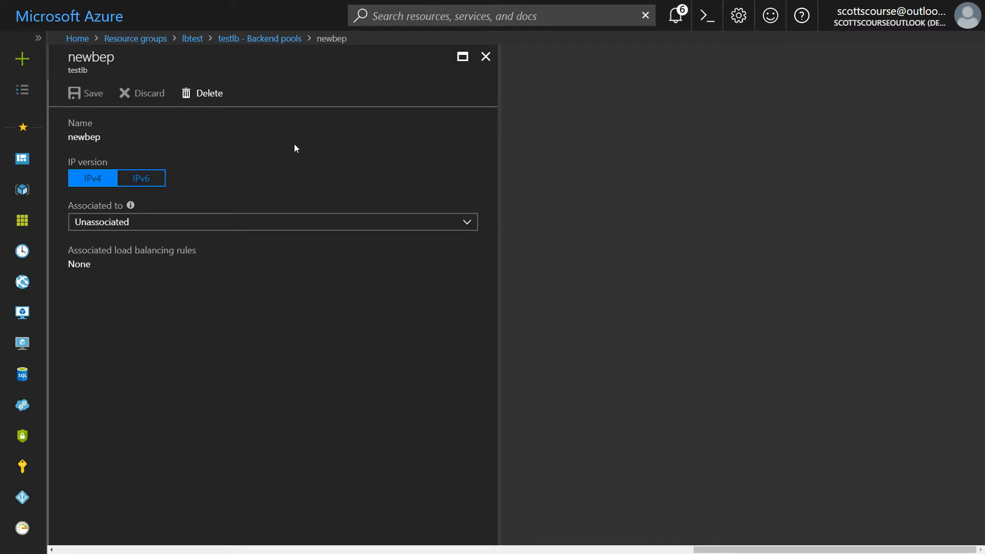
pyautogui.click(272, 221)
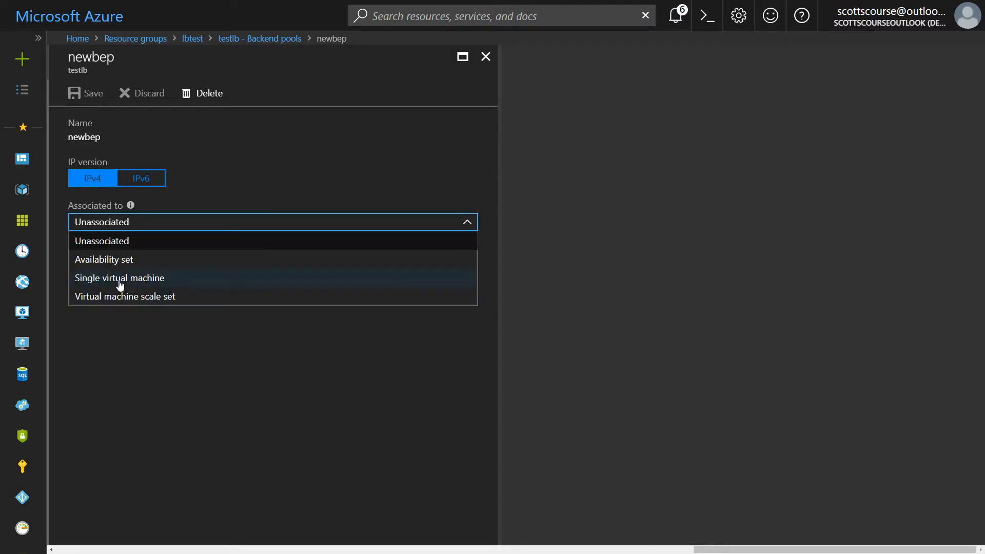
pyautogui.moveTo(112, 259)
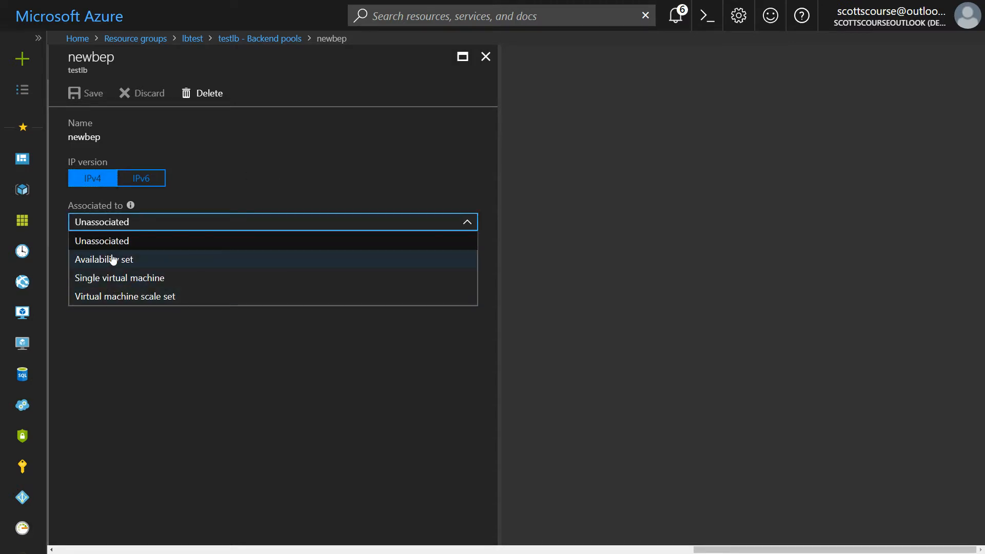
pyautogui.click(103, 260)
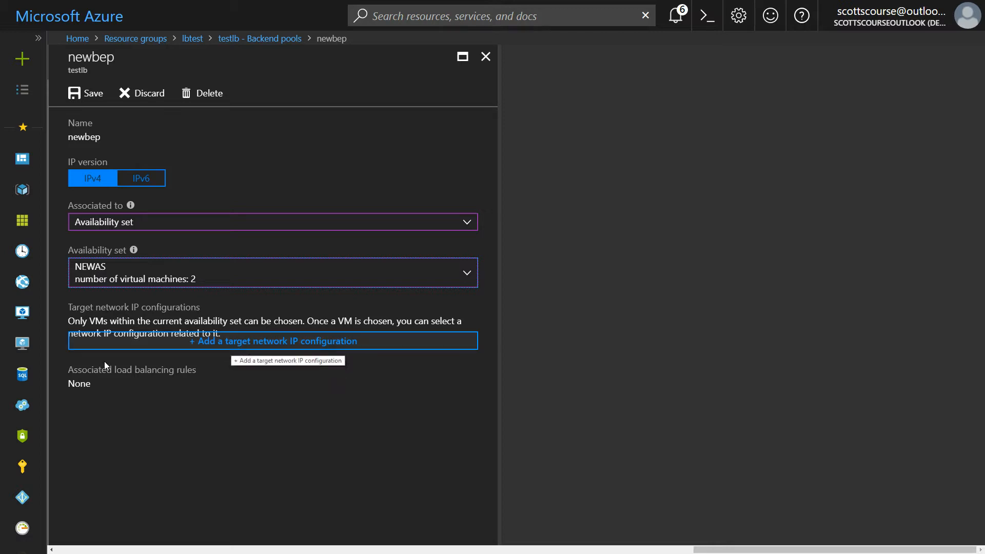
pyautogui.moveTo(240, 347)
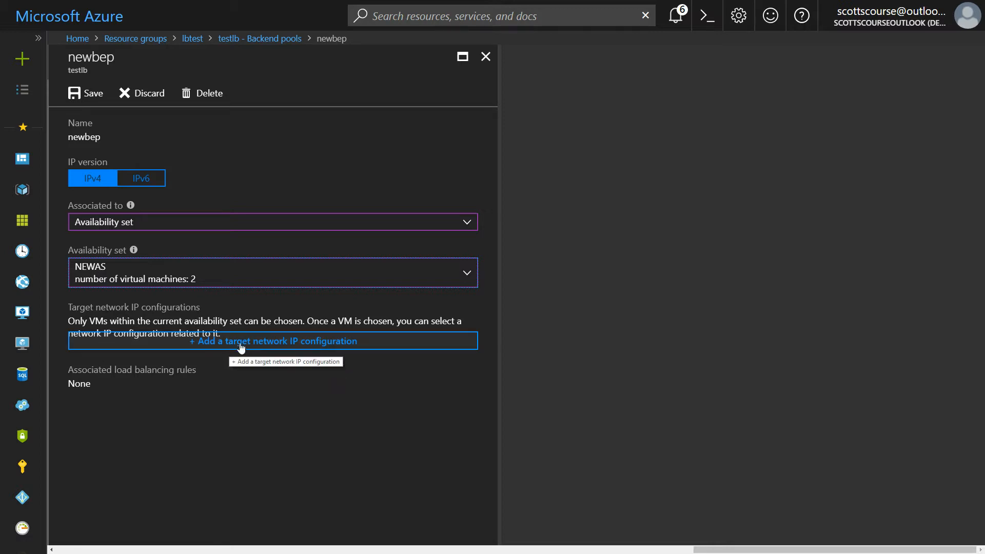
# Target testserver1 ipconfig1 (10.1.0.4) and testserver2 ipconfig1 (10.1.0.5) in newbep
pyautogui.click(273, 341)
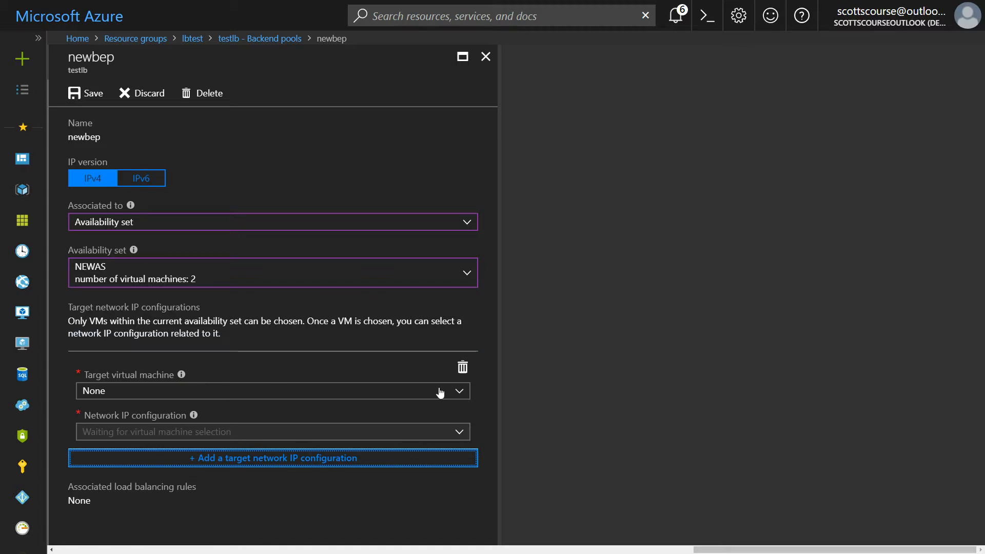
pyautogui.click(271, 391)
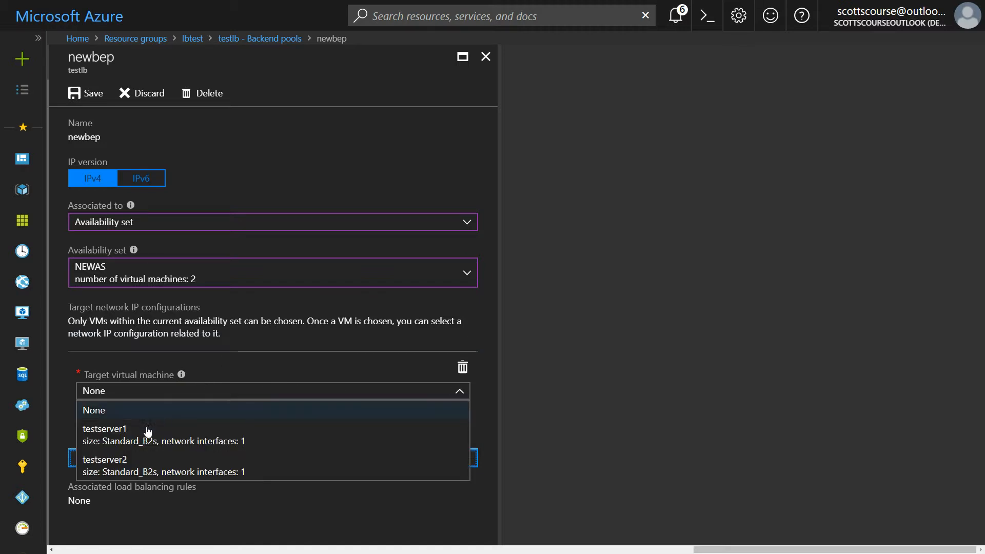
pyautogui.click(105, 429)
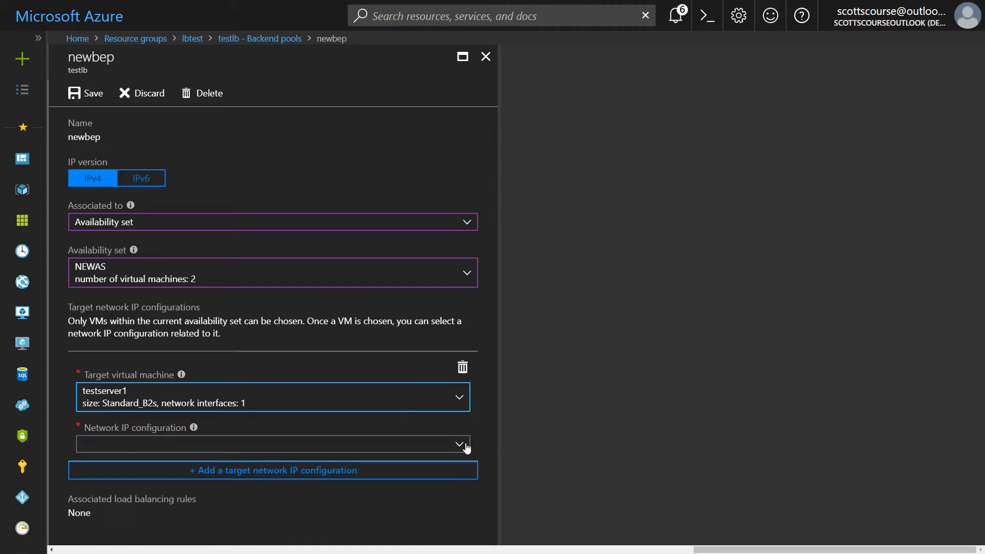
pyautogui.click(272, 445)
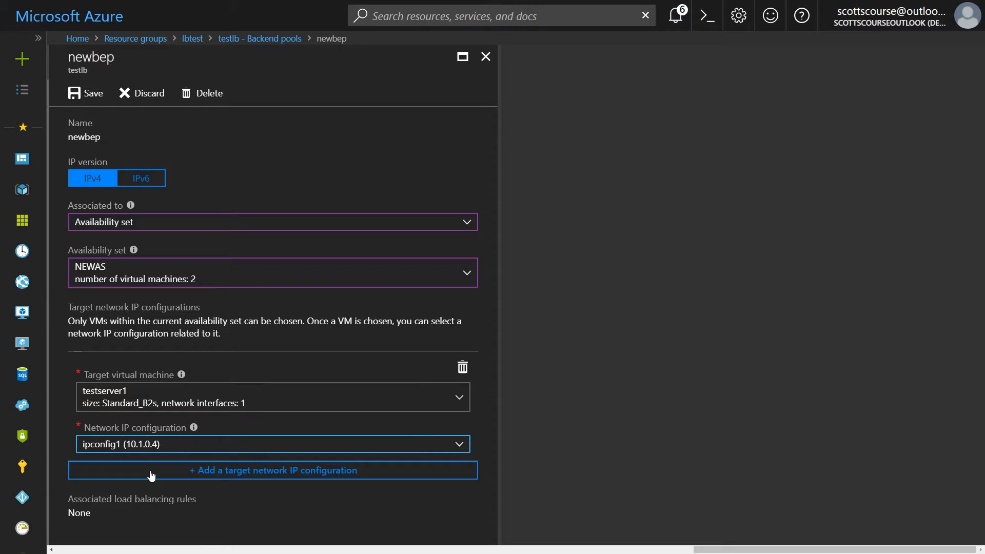
pyautogui.click(272, 471)
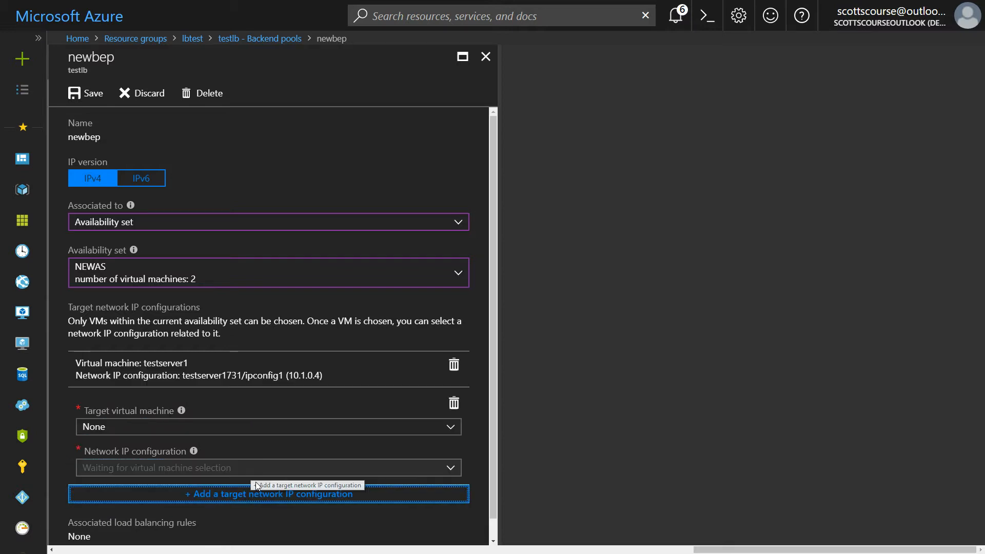
pyautogui.click(267, 427)
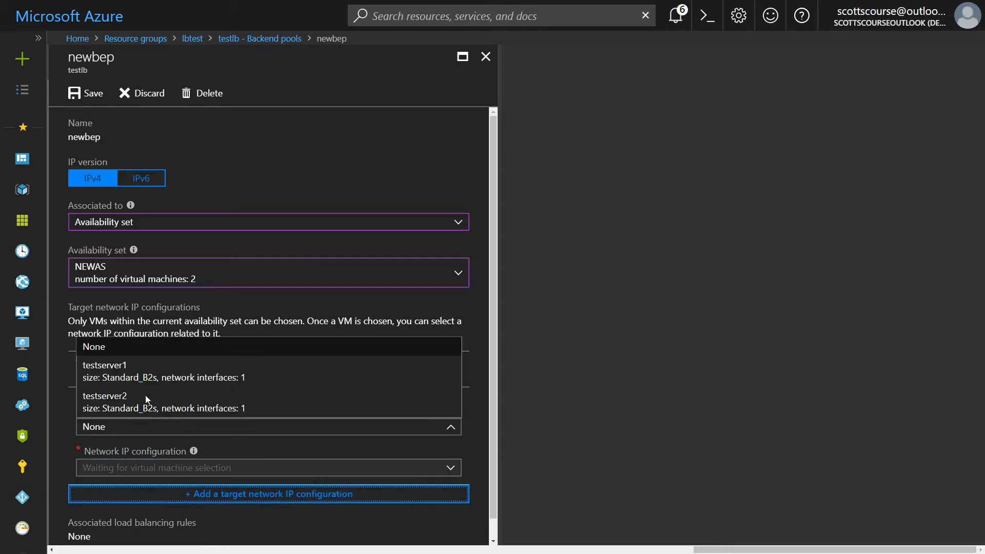
pyautogui.click(105, 396)
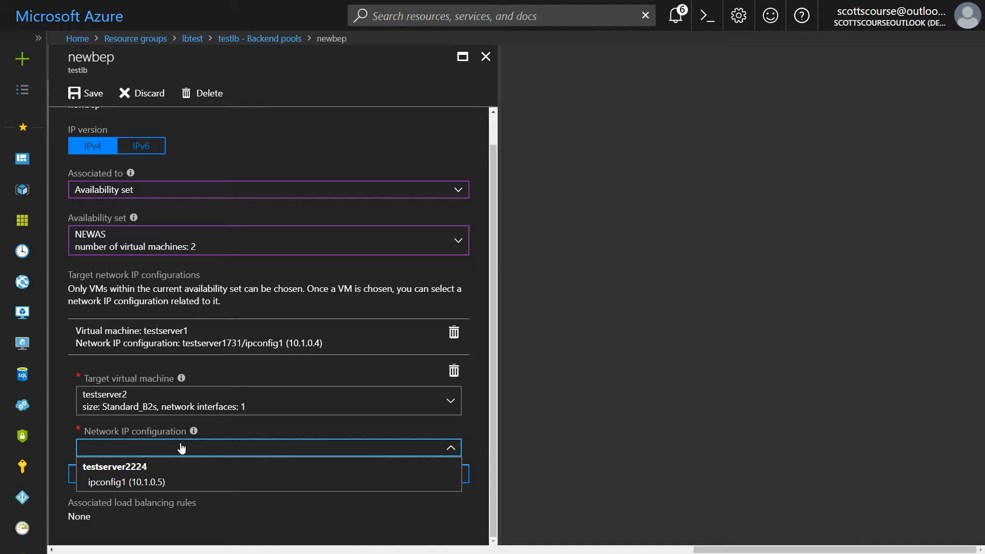
pyautogui.click(128, 481)
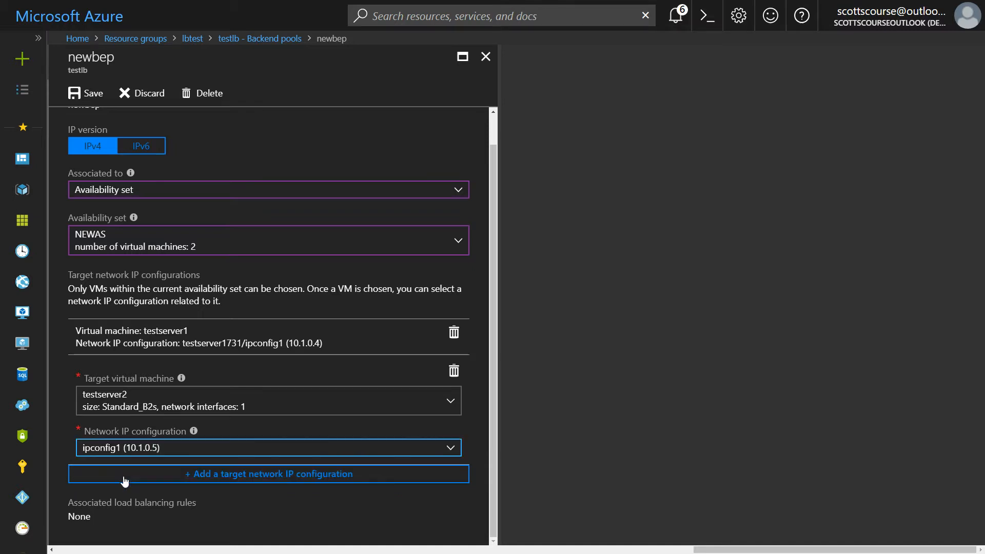
pyautogui.moveTo(495, 461)
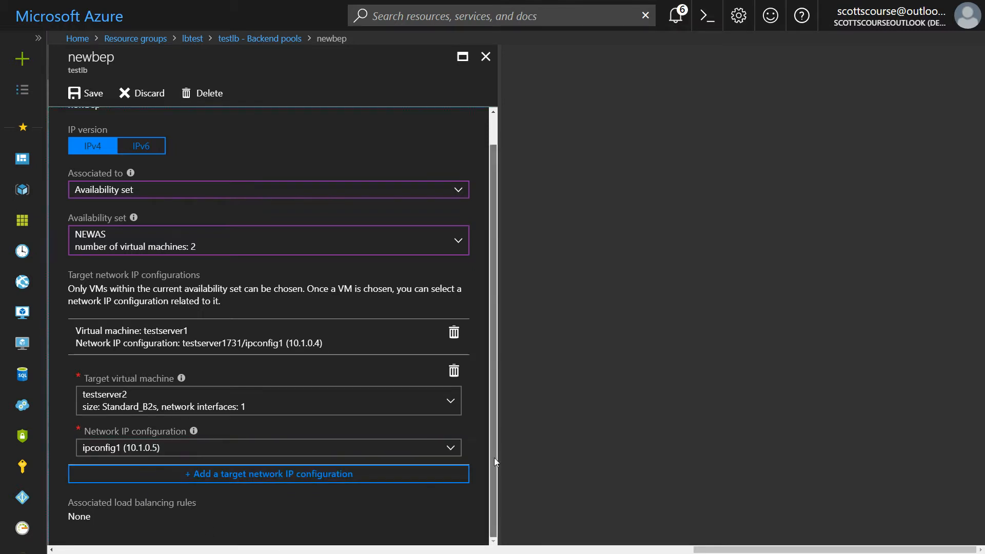
pyautogui.moveTo(258, 506)
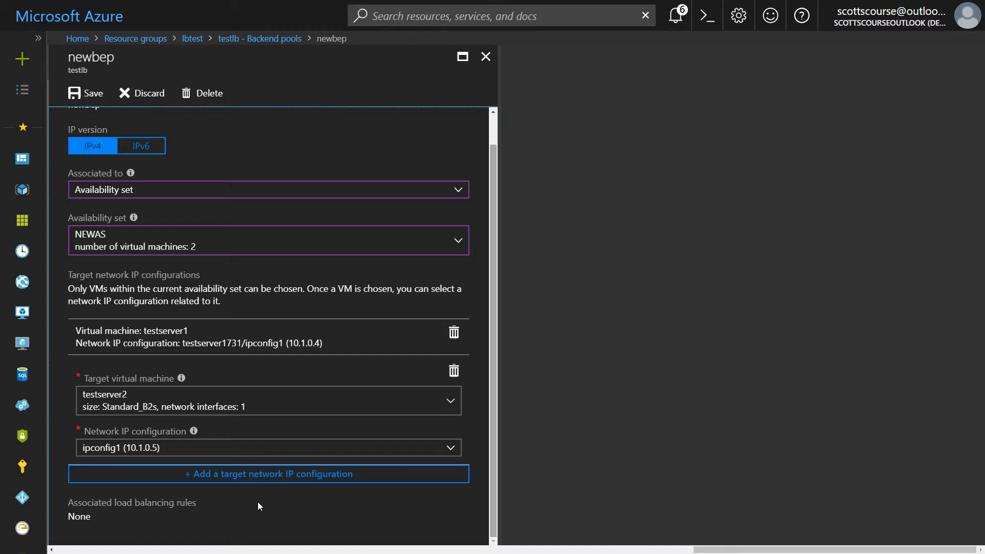
pyautogui.moveTo(46, 127)
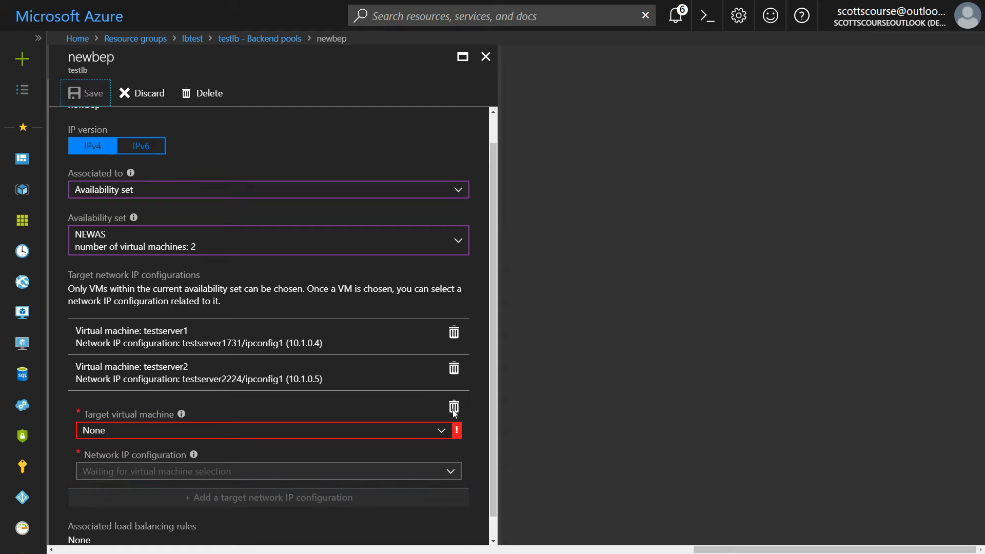
# Delete the empty third target row and save newbep
pyautogui.click(453, 408)
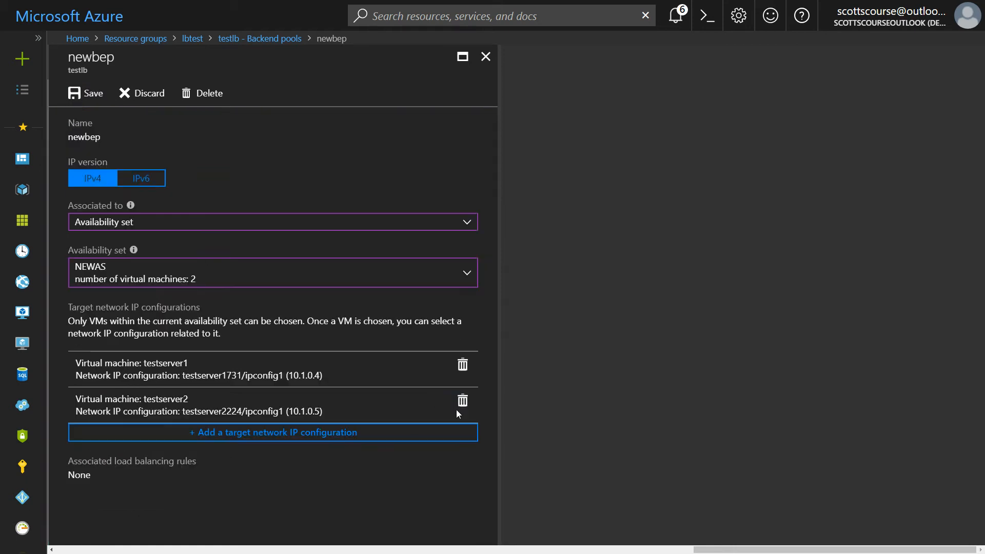
pyautogui.click(86, 92)
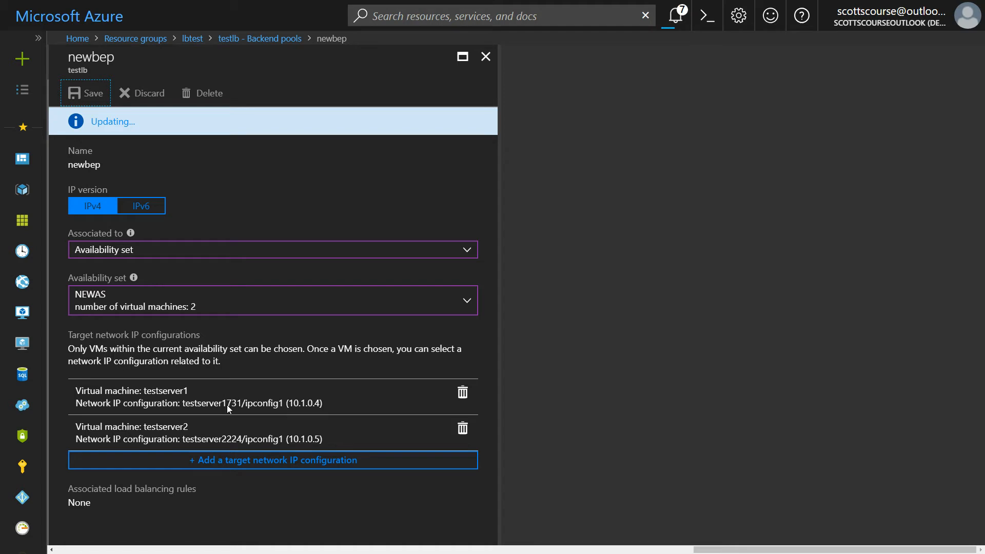
pyautogui.moveTo(403, 90)
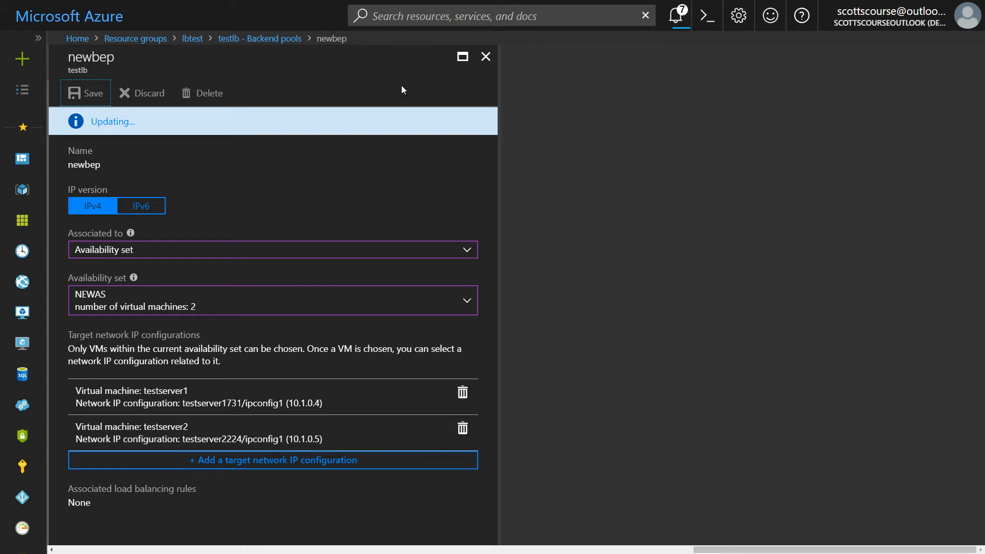
# Close newbep and refresh Backend pools until testserver1 and testserver2 show running
pyautogui.click(86, 92)
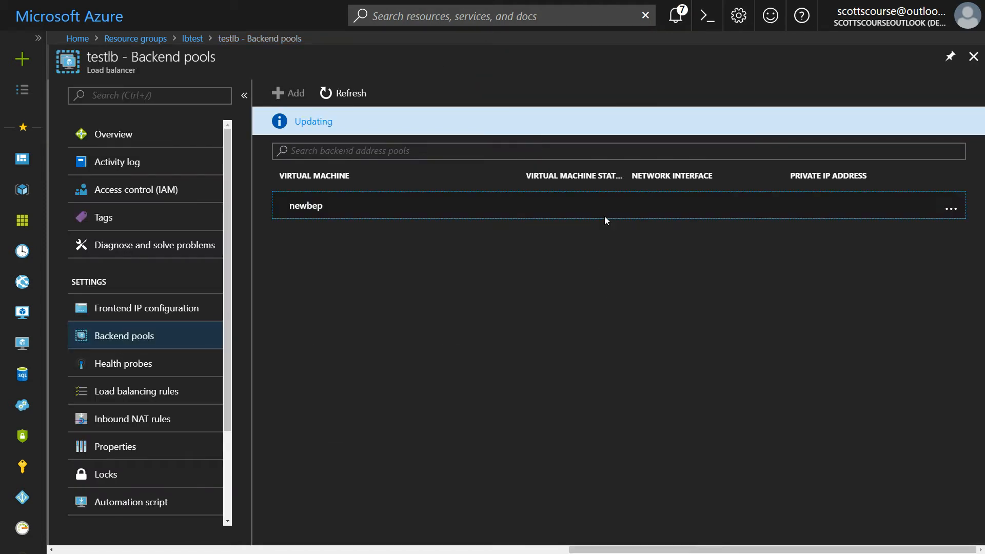
pyautogui.moveTo(348, 96)
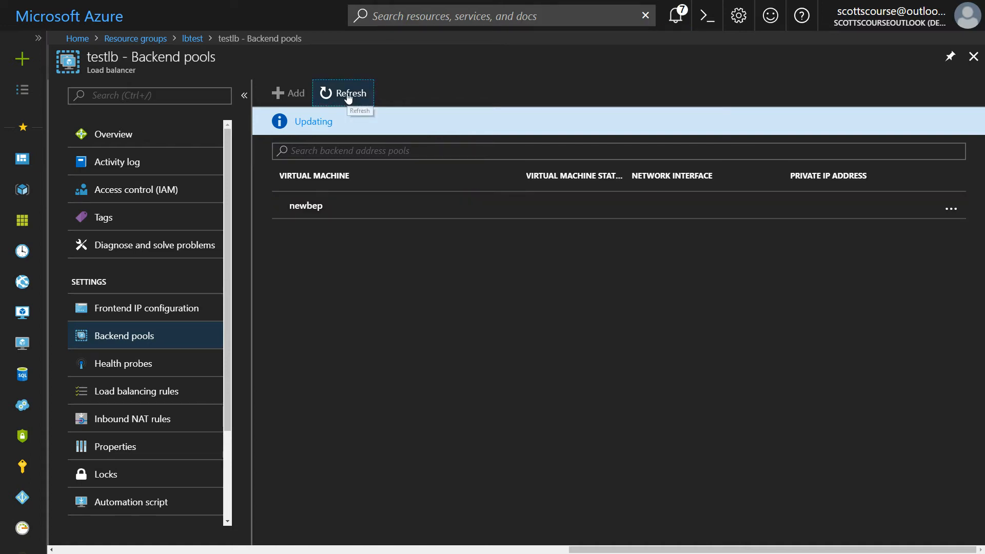
pyautogui.click(343, 93)
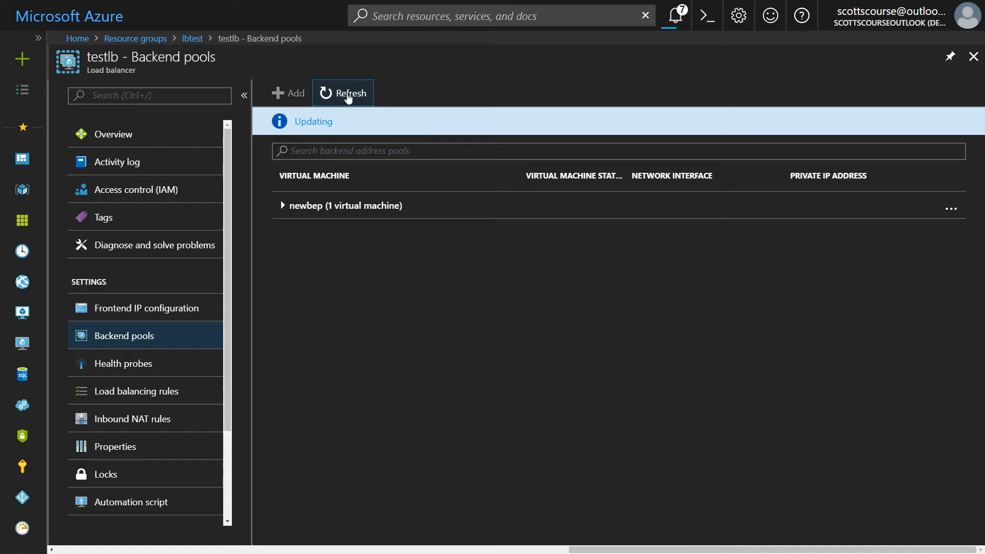
pyautogui.click(283, 205)
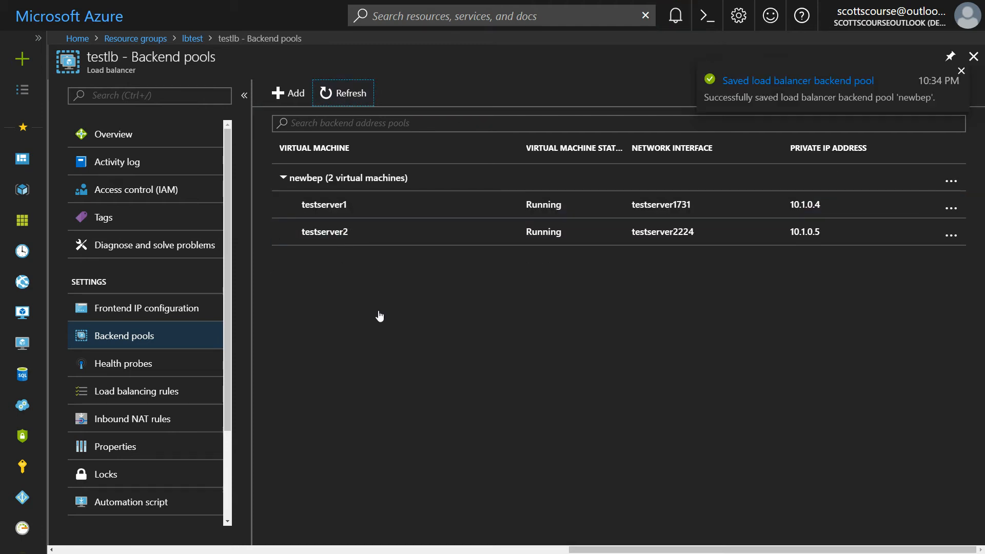
pyautogui.moveTo(380, 207)
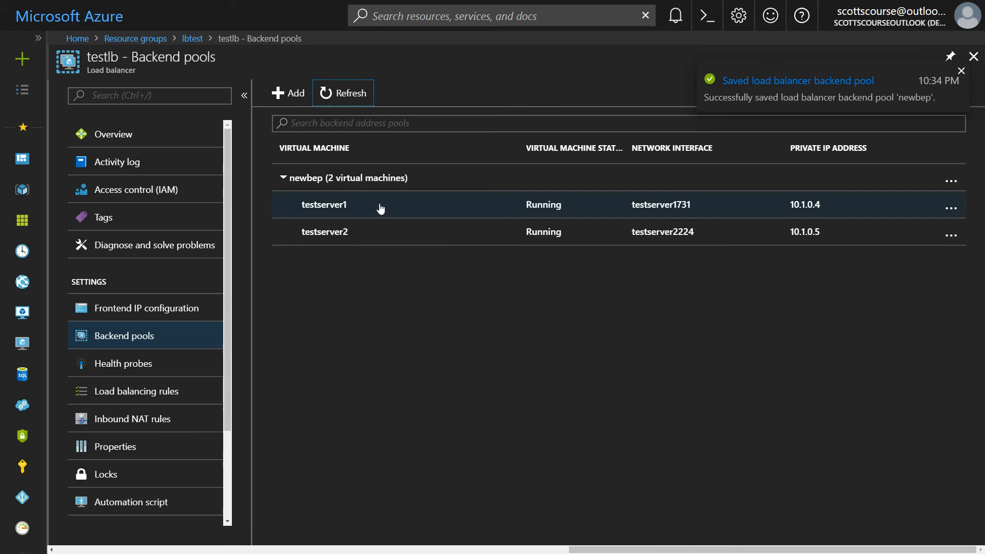
pyautogui.moveTo(385, 205)
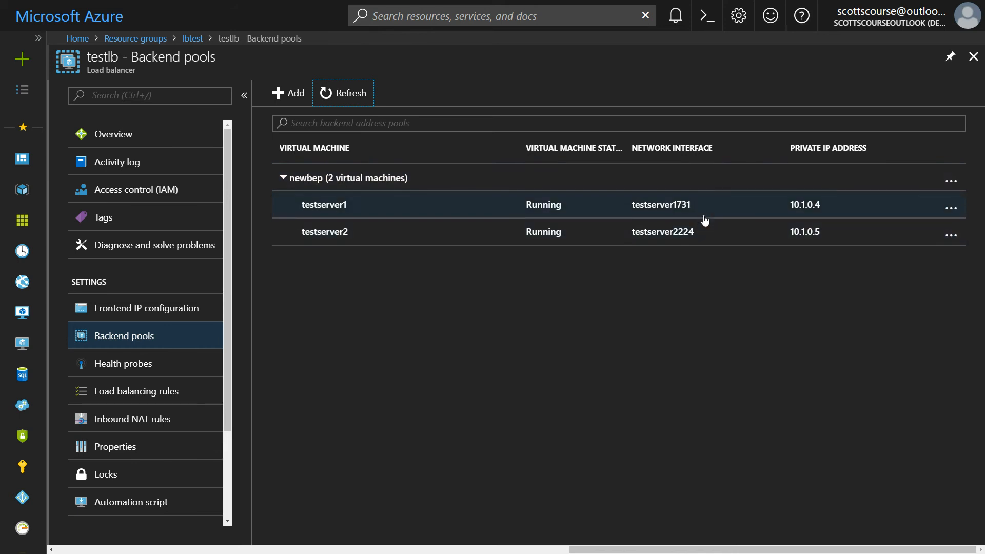
pyautogui.moveTo(356, 211)
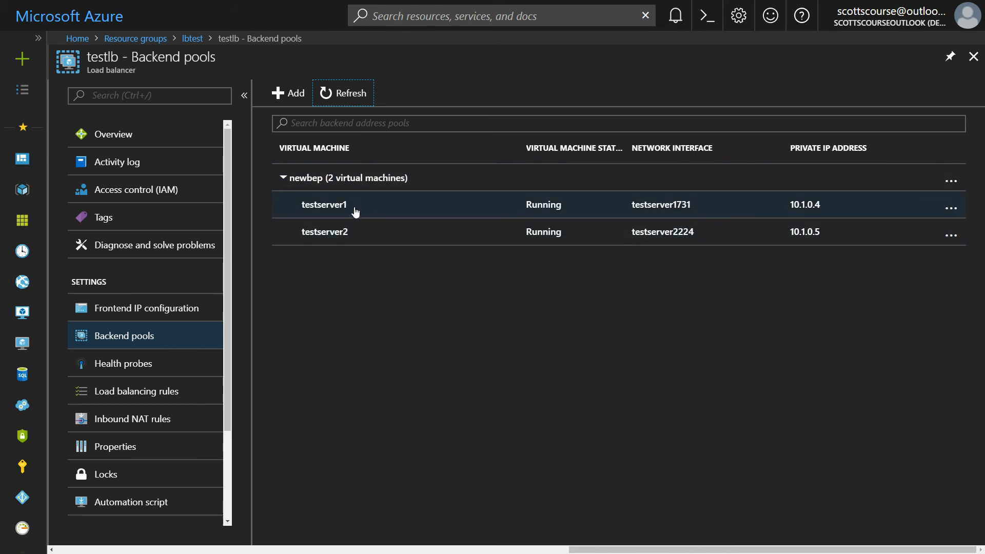
pyautogui.moveTo(412, 359)
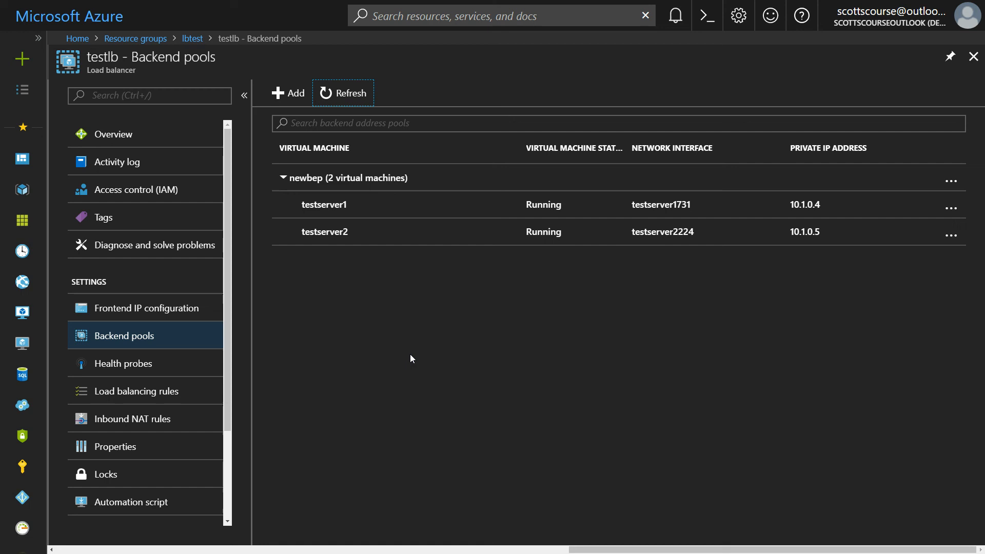
pyautogui.moveTo(412, 349)
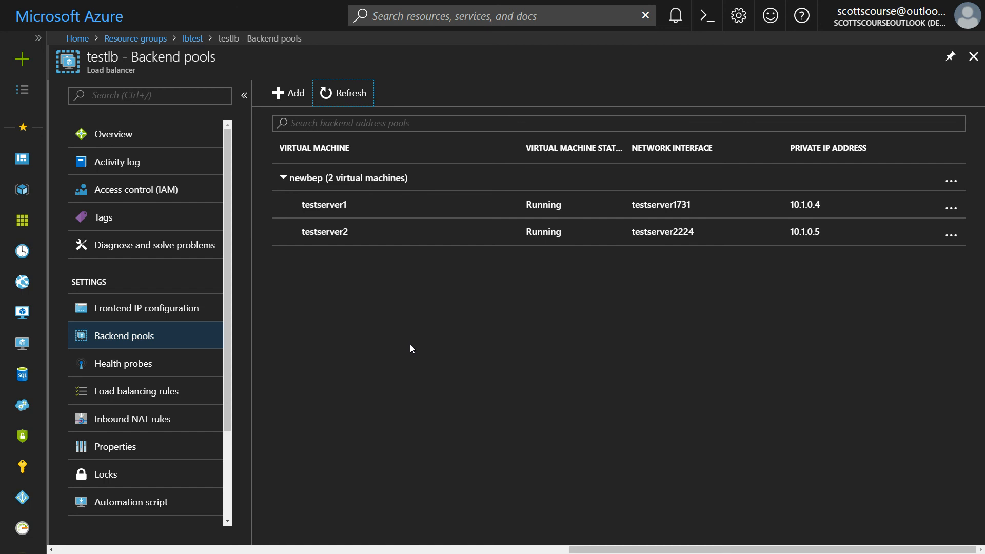